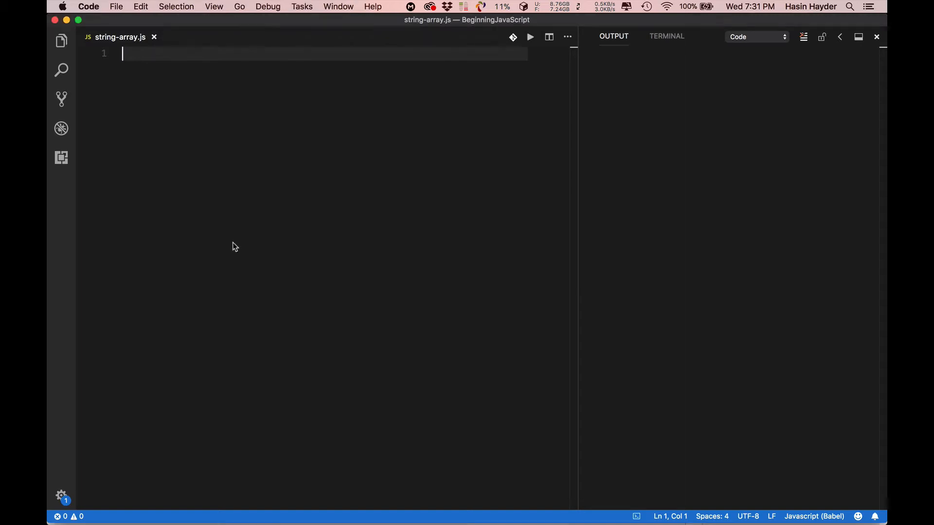
- Try a scratch string "i am a boy 123" in the editor before the real example
type("\"")
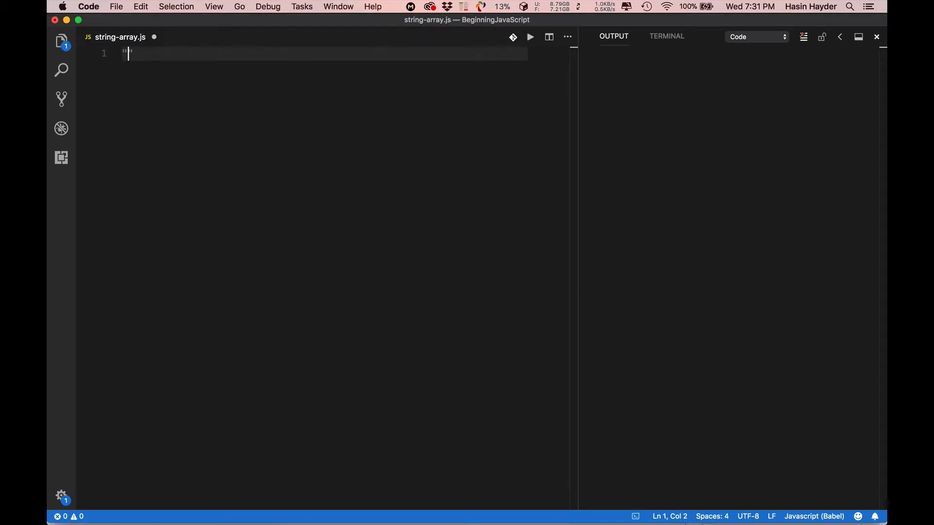
type("i a")
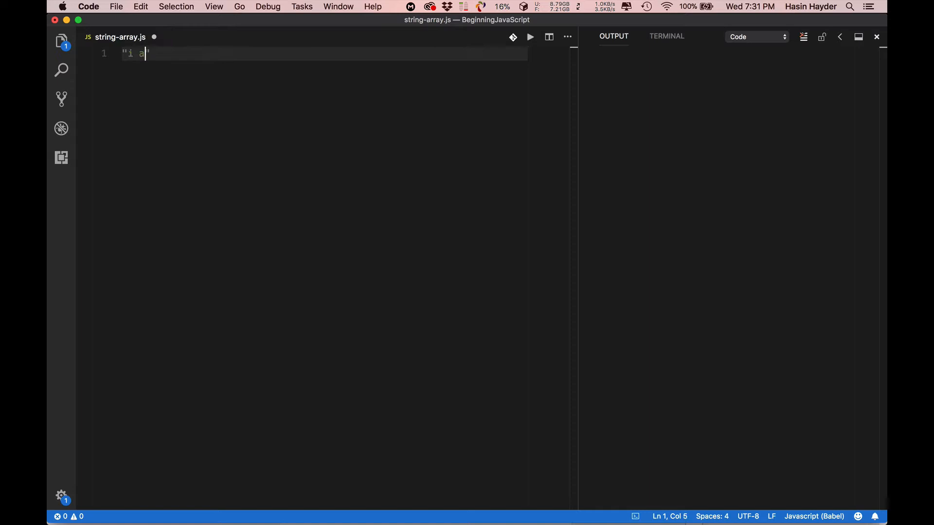
type("m a boy 1")
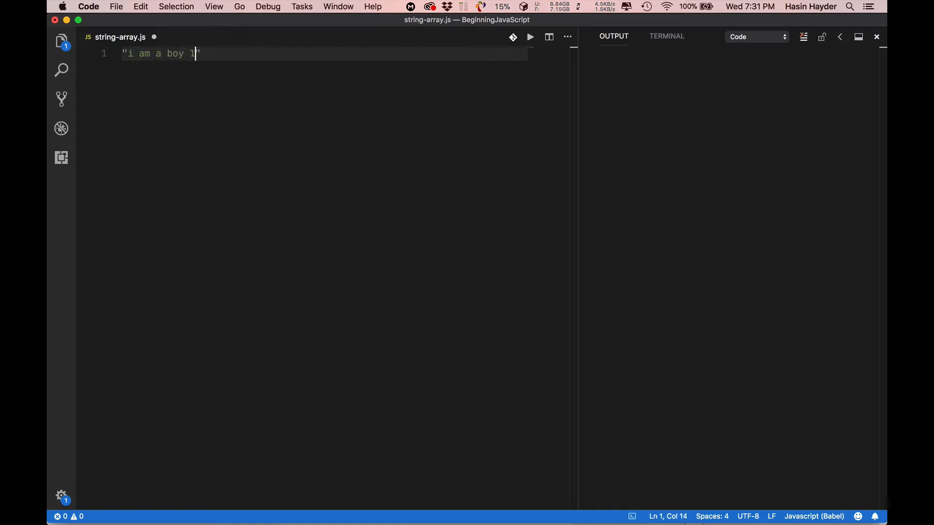
type("23")
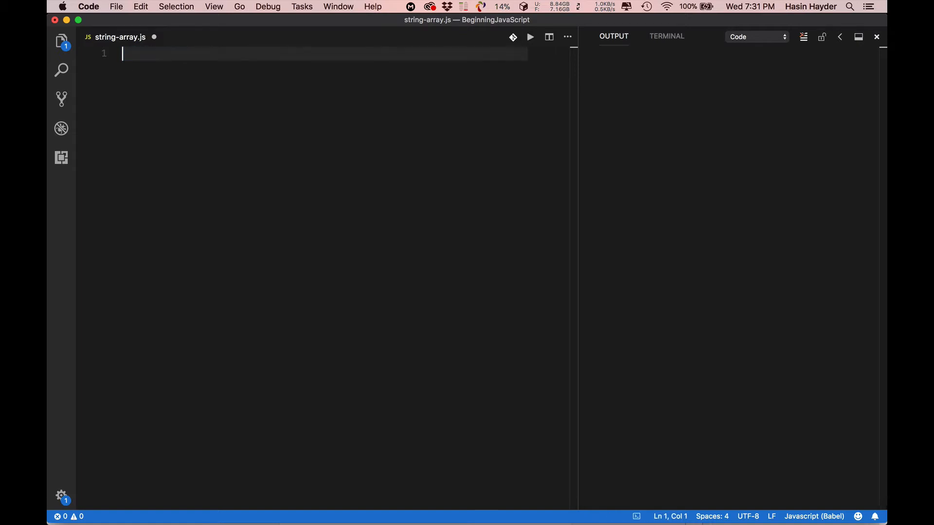
- Declare var s = "hello world, how are you?"; on line 1
type("var s =")
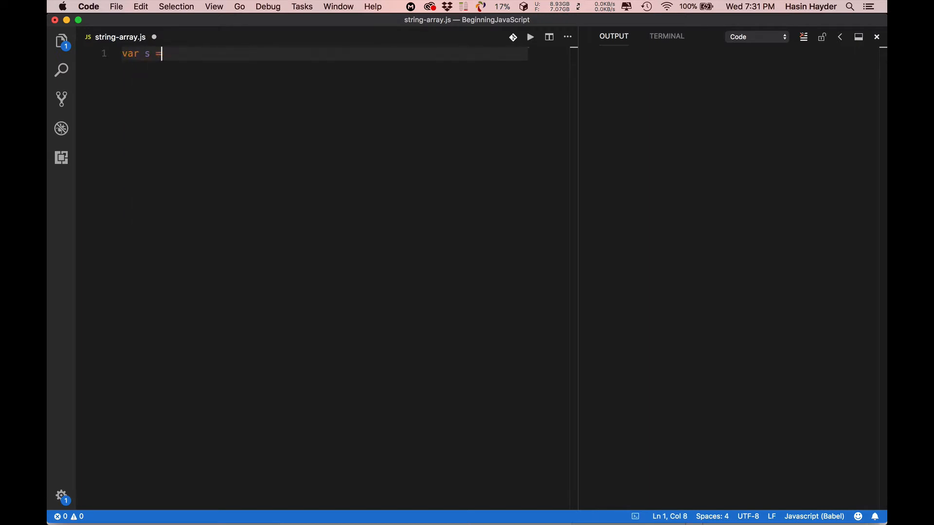
type("\"\"")
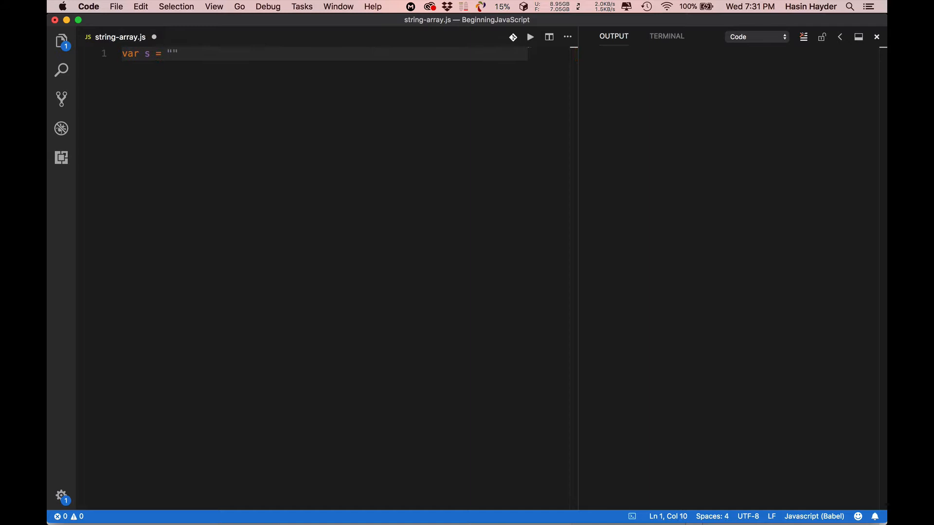
type("hello world, h")
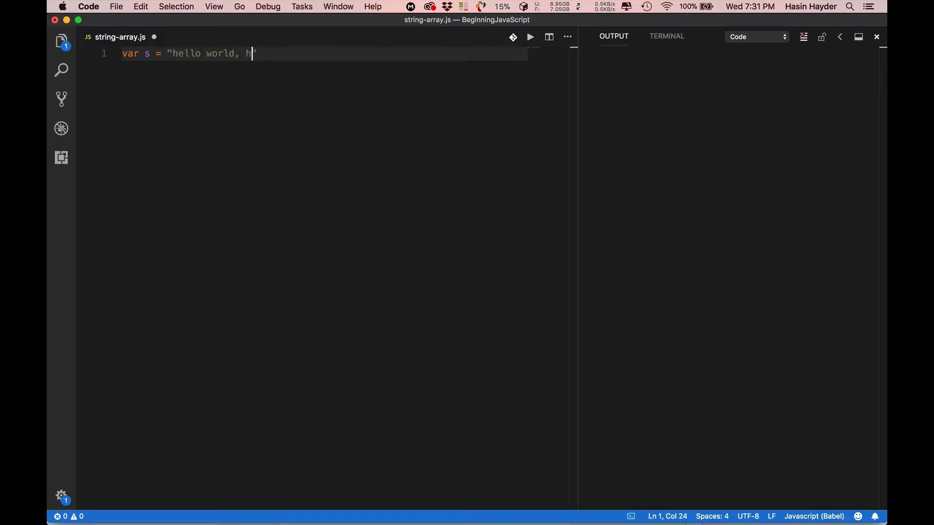
type("ow are you?\"")
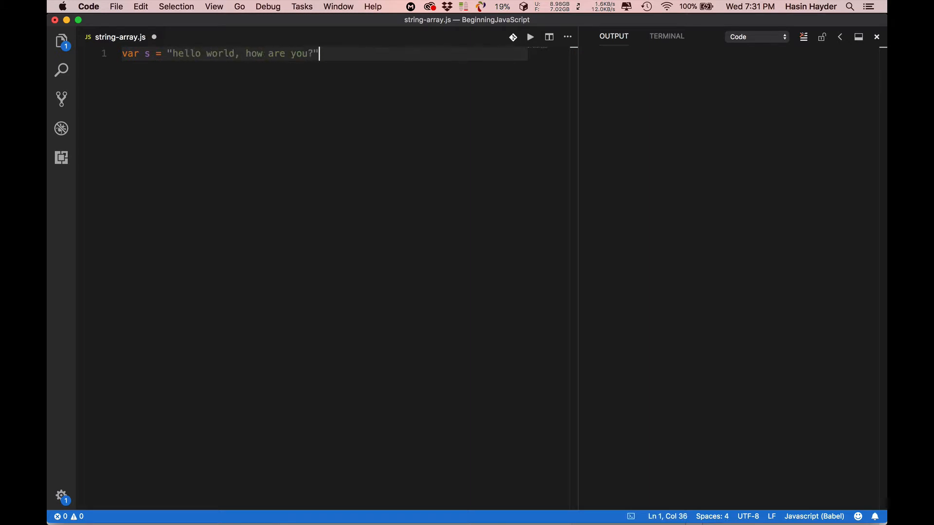
key("enter")
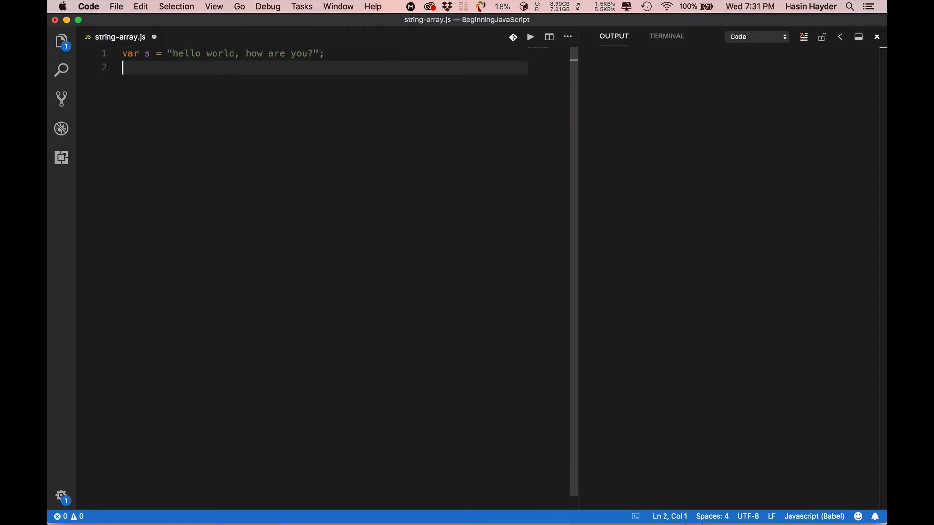
- Declare var a = s.split(" "); splitting the sentence on spaces into an array
type("var a =")
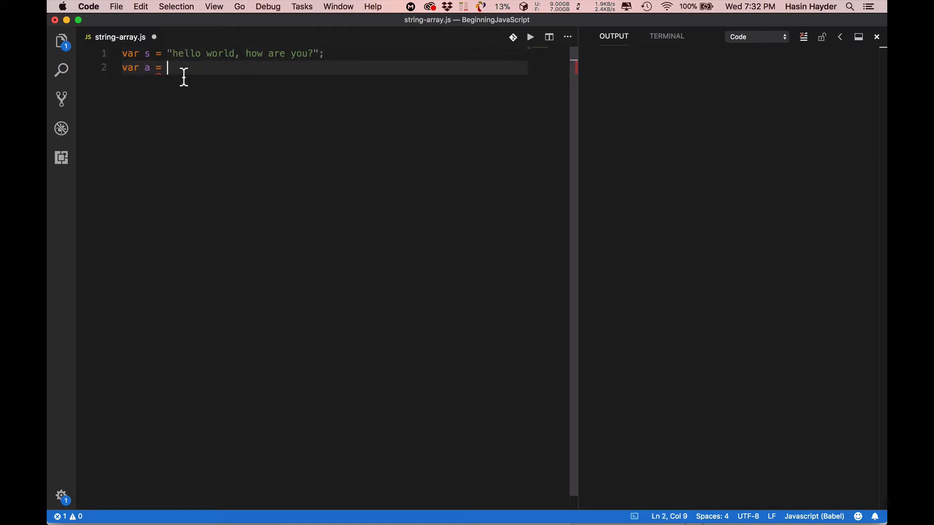
mouse_move(204, 64)
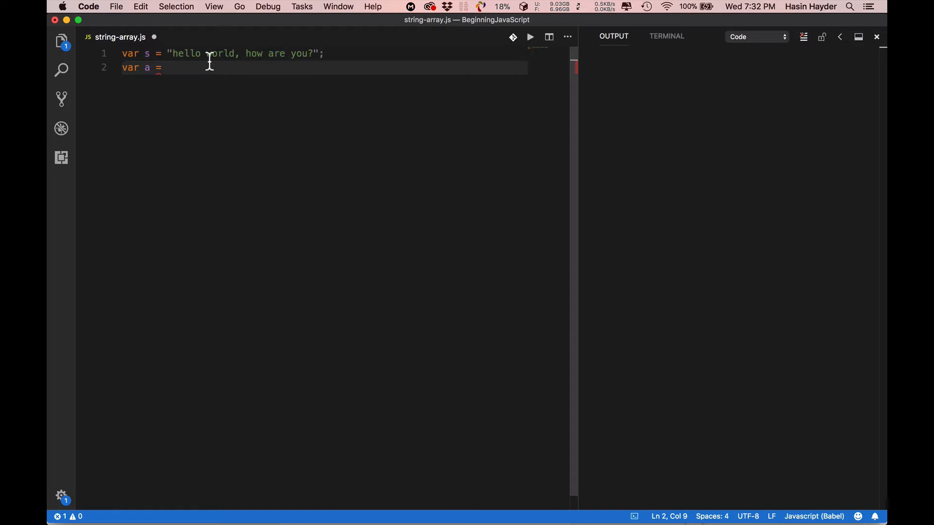
mouse_move(221, 182)
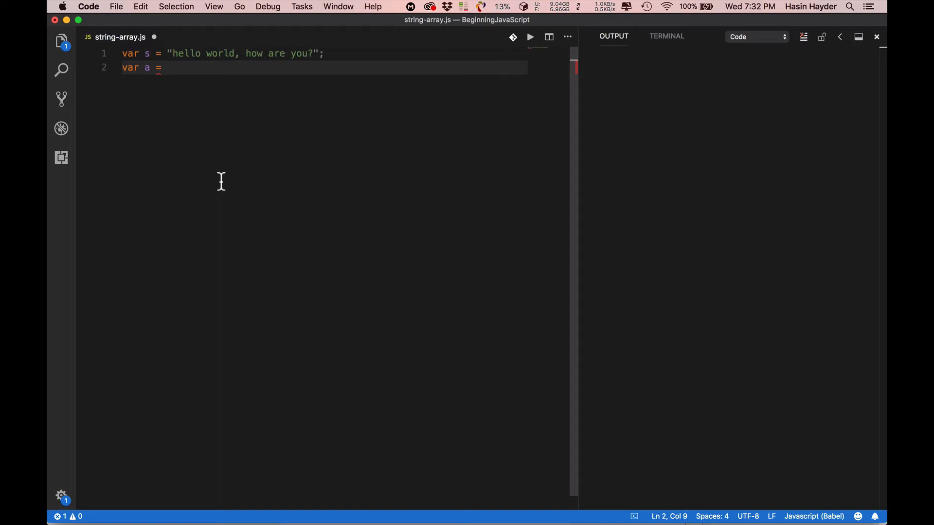
type("s.")
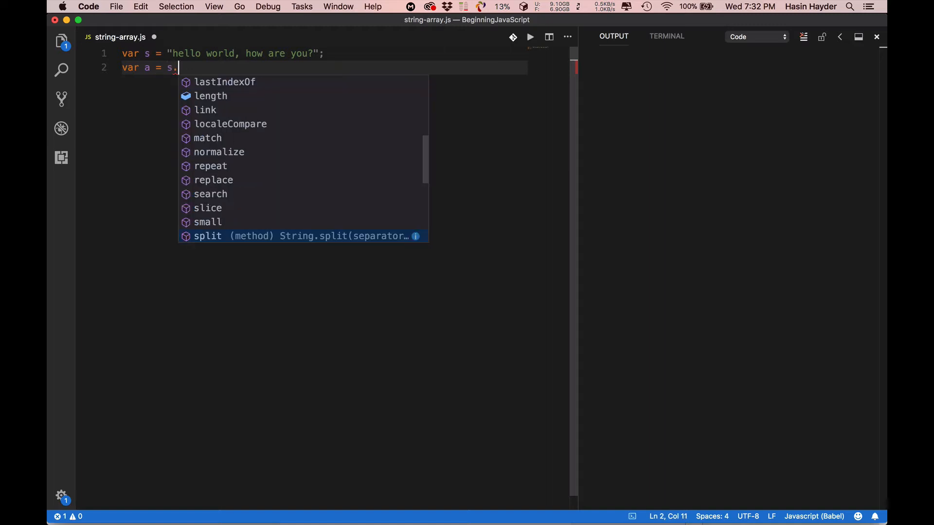
type("split(\"")
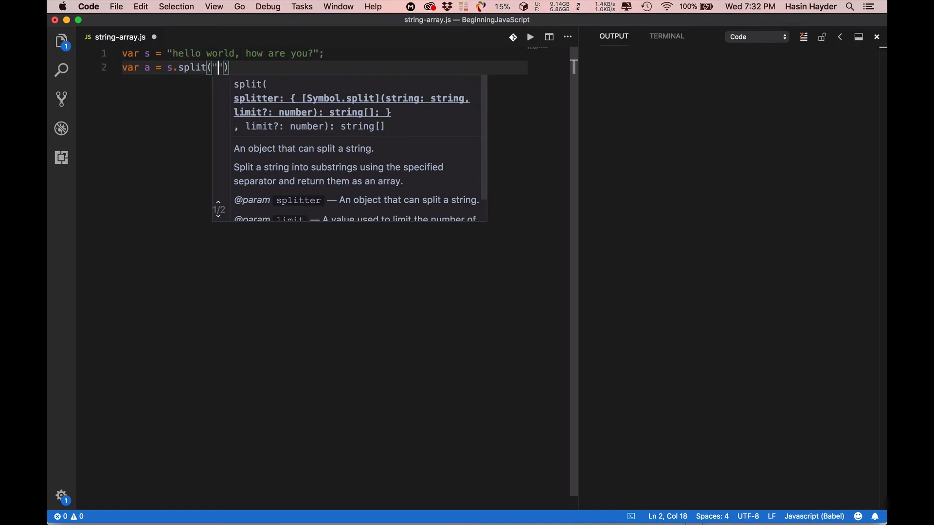
type("\" \"")
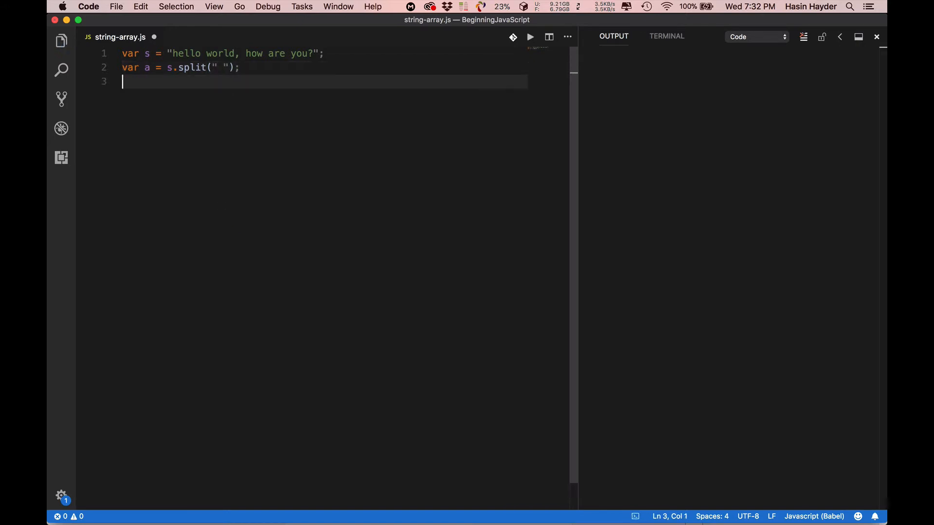
- Log the whole array a and run the script to print the split words
type("console.log")
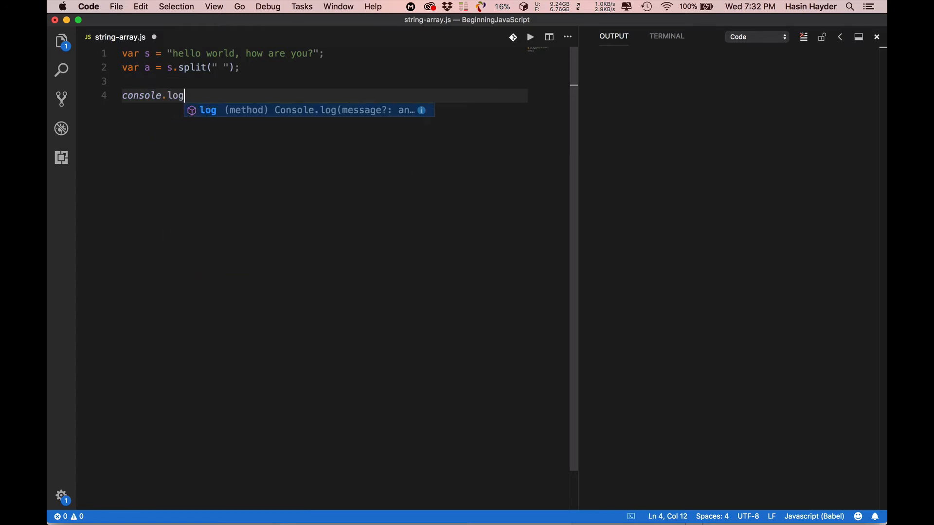
type("(a)")
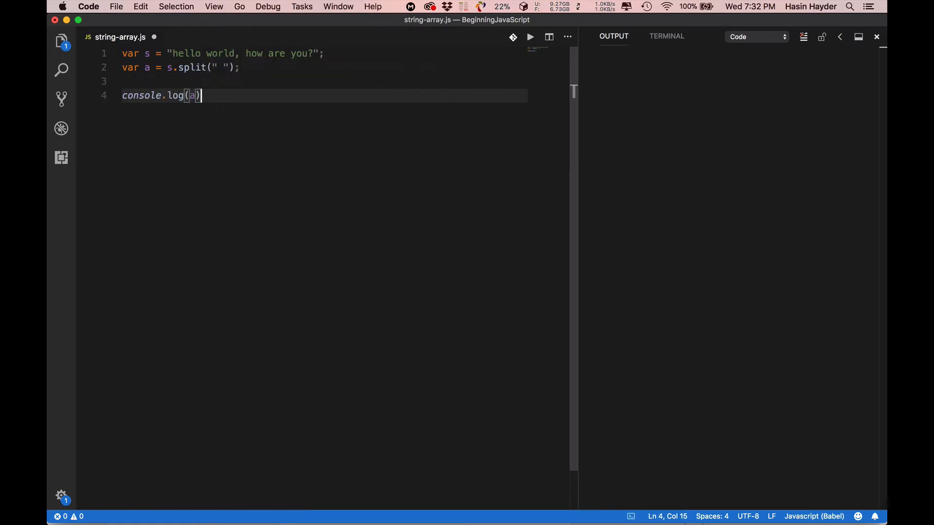
type(";")
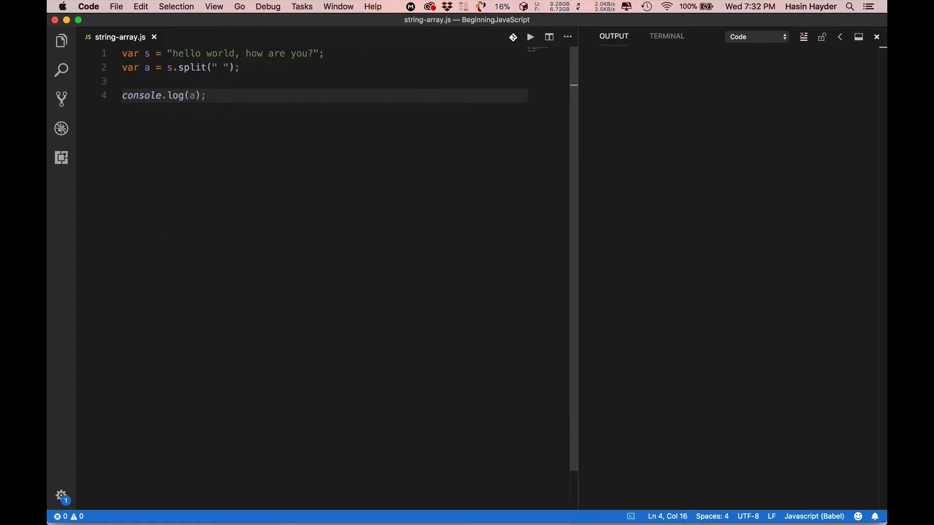
left_click(530, 36)
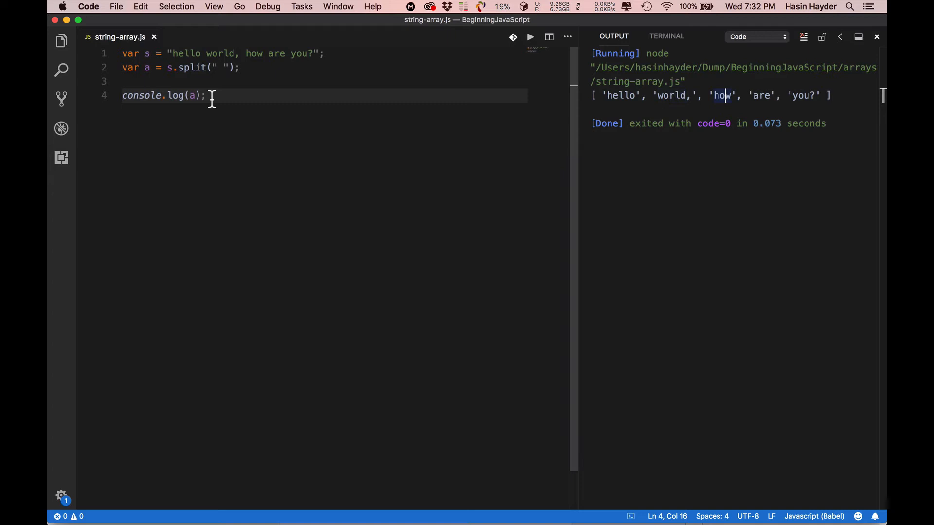
- Log a[2] instead and run again to print the third word "how"
type("[2]")
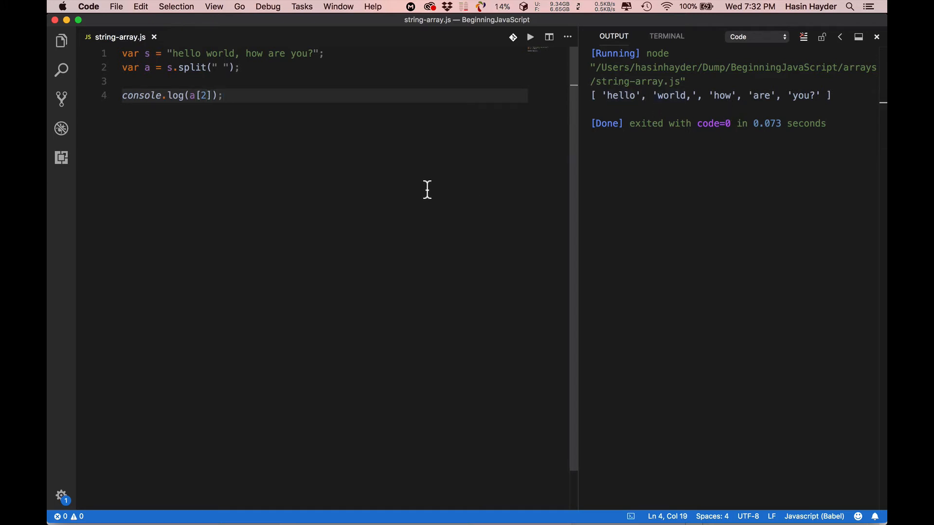
left_click(529, 36)
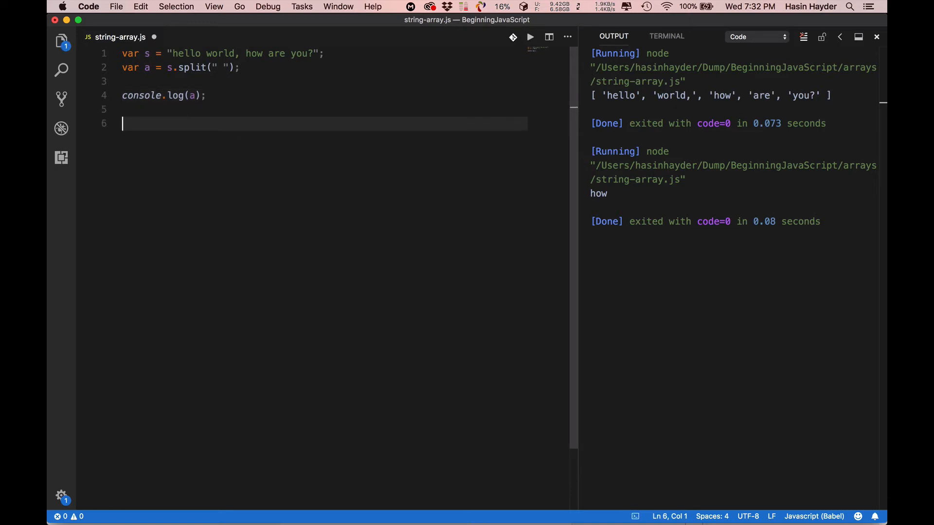
- Declare var ns = a.join(". "); rejoining the words with a dot and space
type("var ns =")
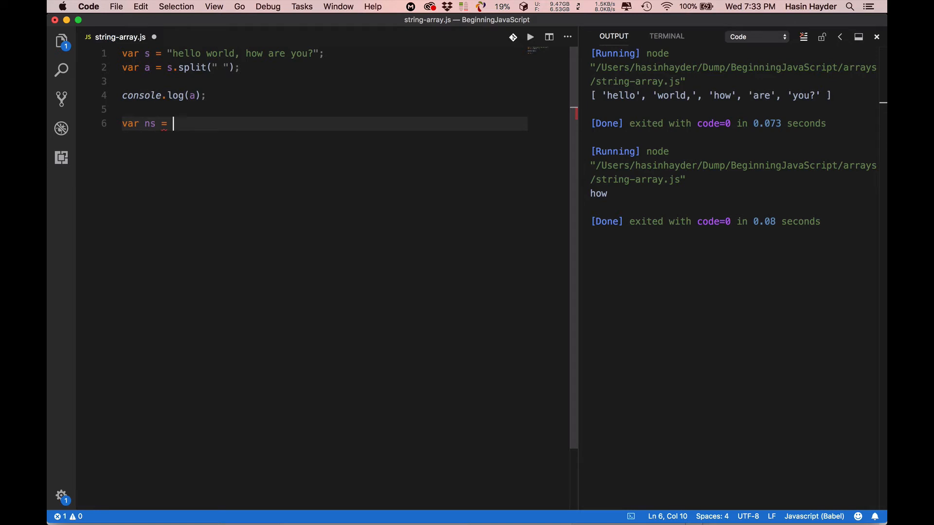
type("a.join(")
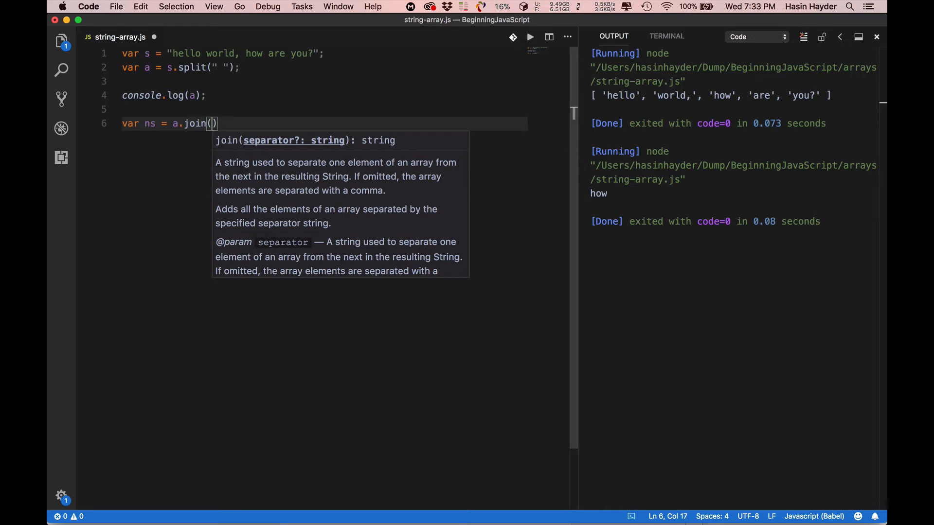
type("\".\"")
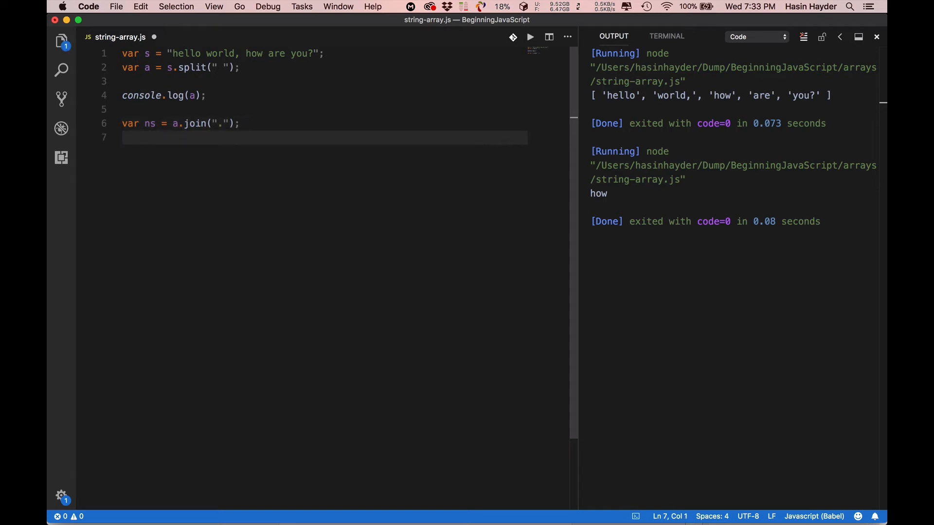
- Log ns and run to print "hello. world,. how. are. you?", then select the line-1 string for replacement
type("console.log(ns);")
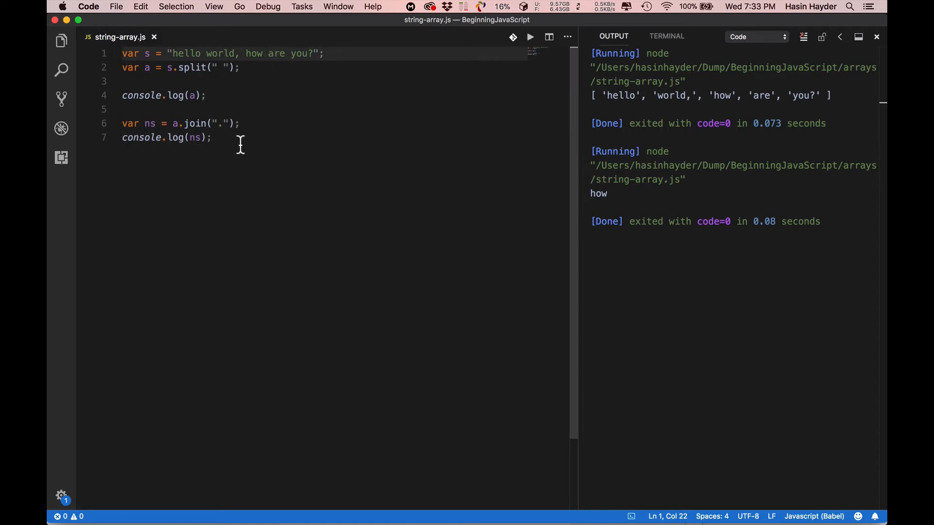
left_click(529, 36)
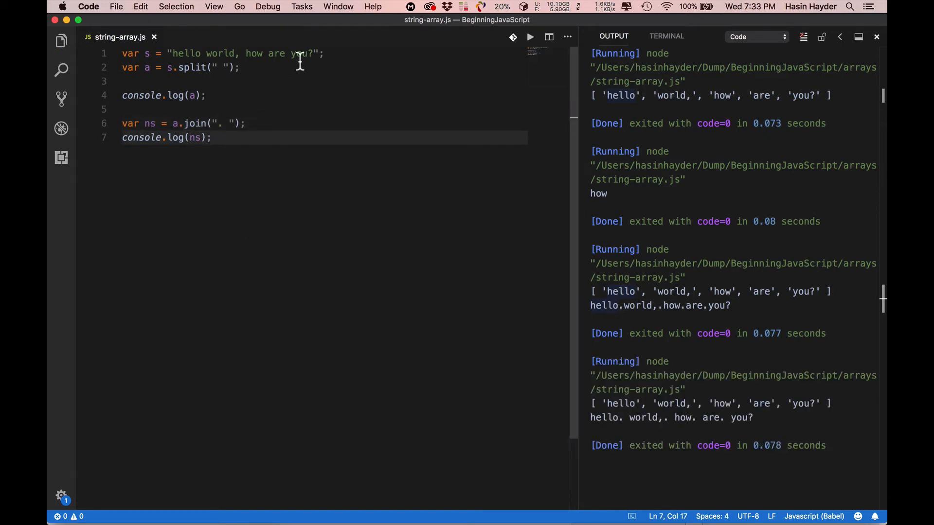
left_click_drag(174, 53, 312, 53)
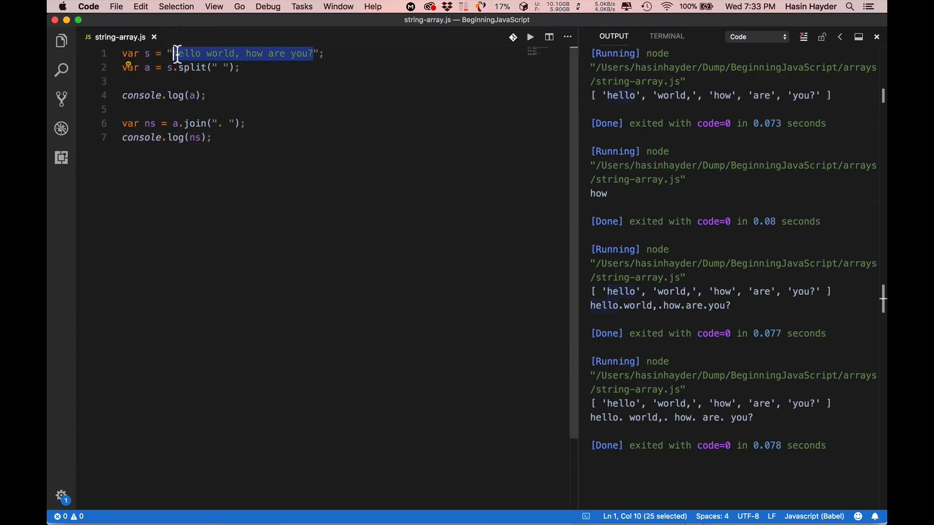
- Replace the string with "orange.apple.banana.pineapple"
type("orange.\";")
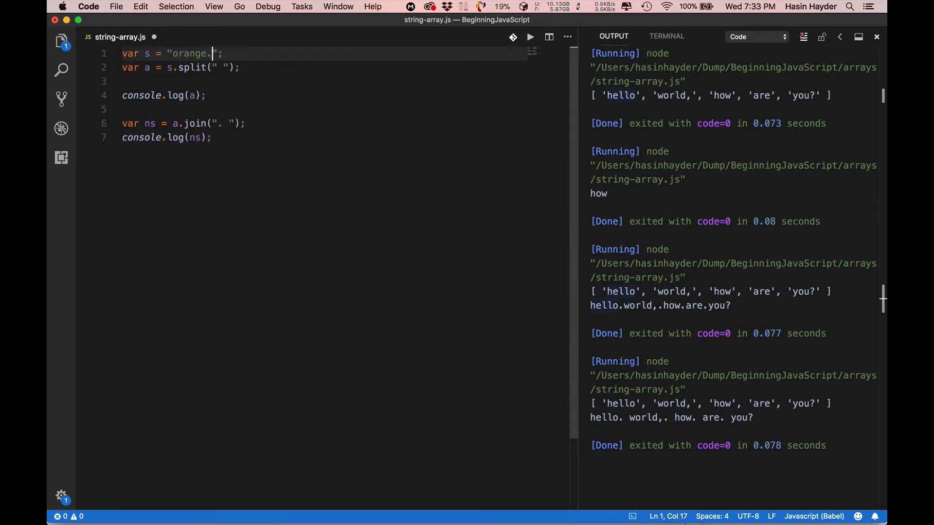
type("apple.banana")
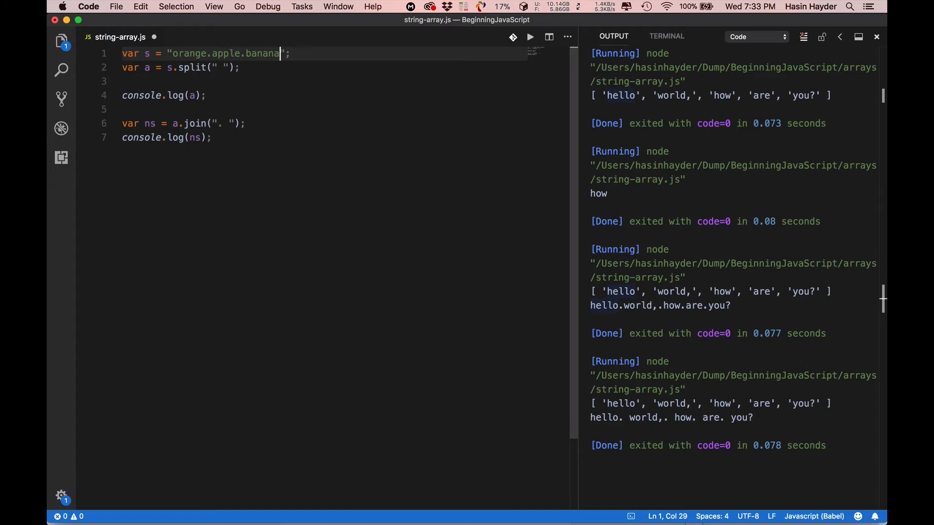
type(".pineapple")
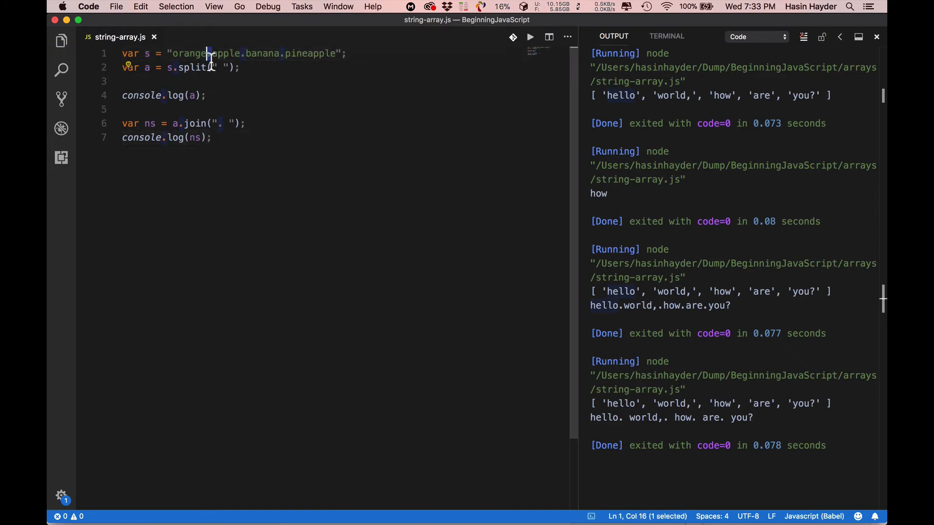
- Change the split separator to "." and join with "-" so it prints orange-apple-banana-pineapple
left_click(212, 138)
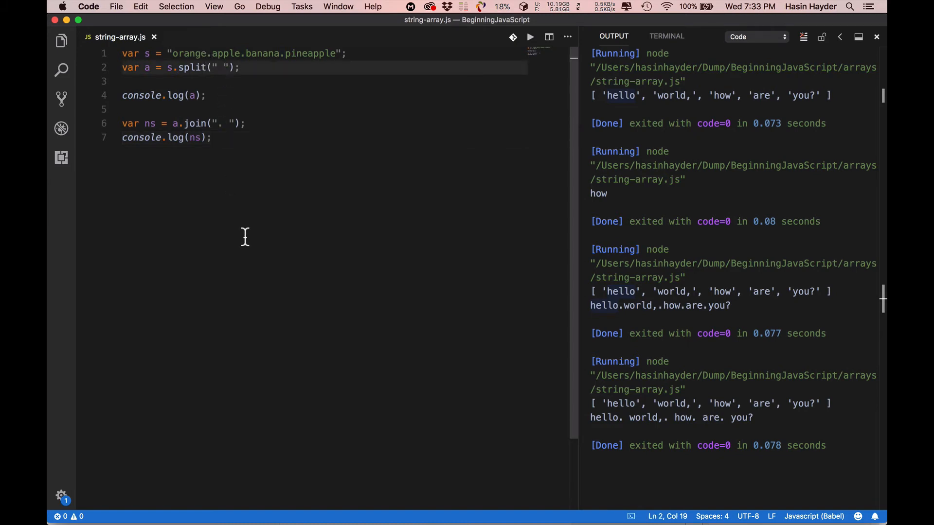
type(".")
left_click(323, 124)
type("-")
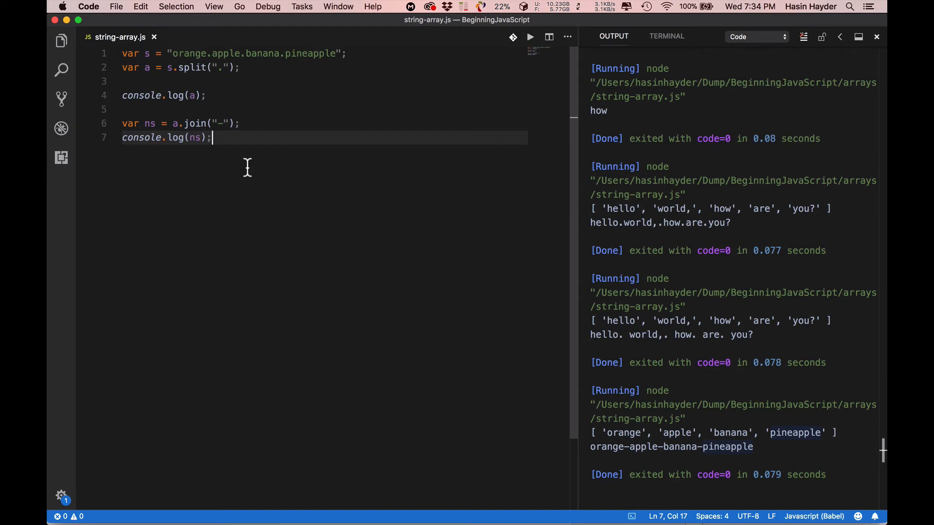
key("enter")
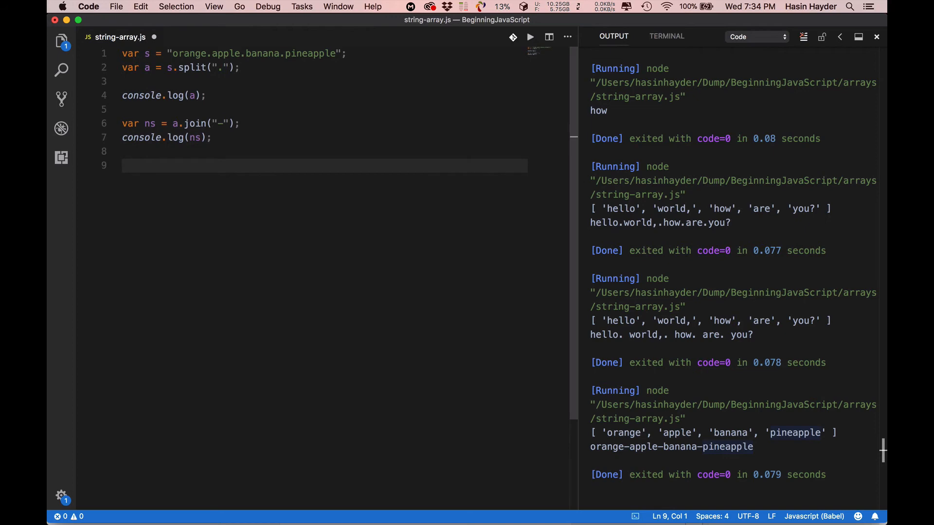
- Start a chained line console.log("i am a boy".split(" ") on the empty line
left_click(147, 54)
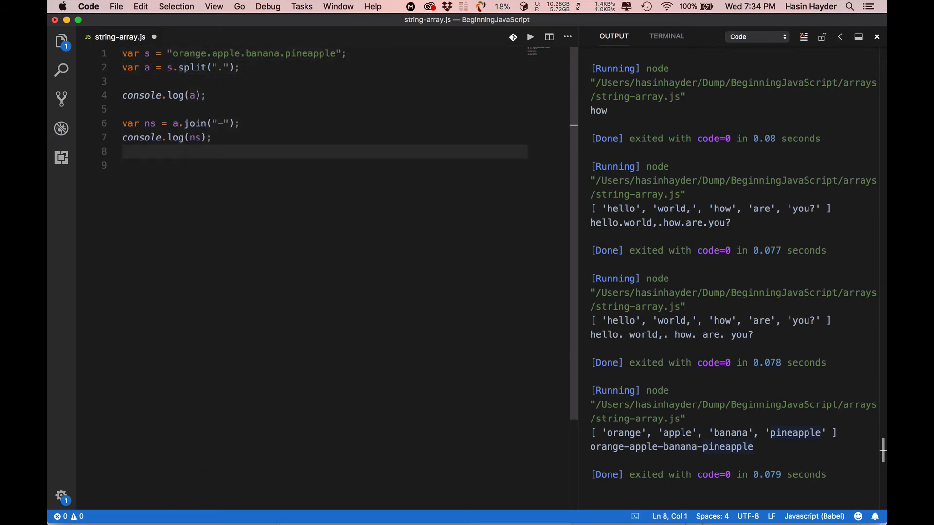
type("console.log(\"i am")
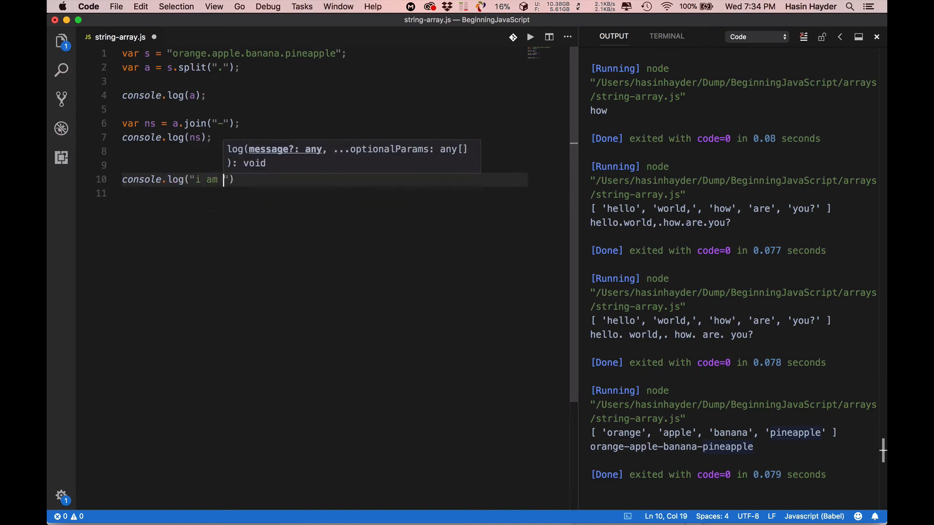
type("a boy")
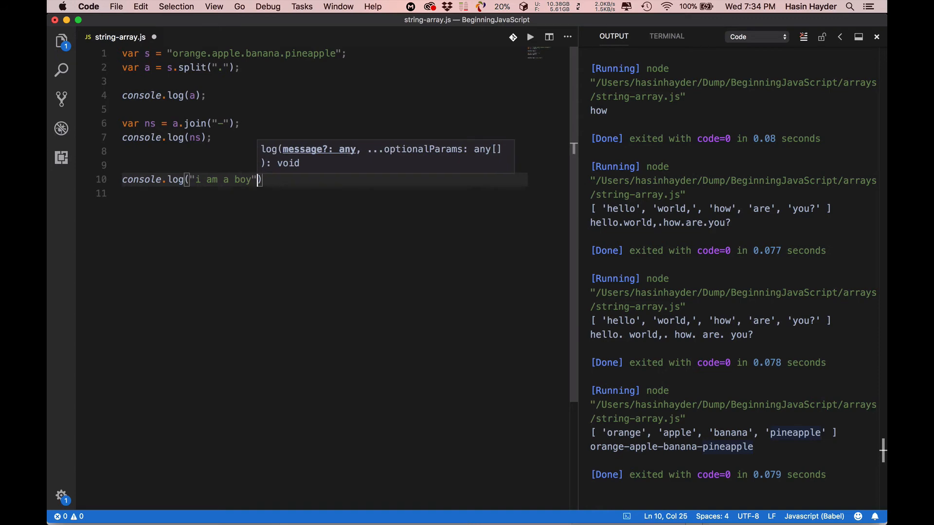
type(".split(\"")
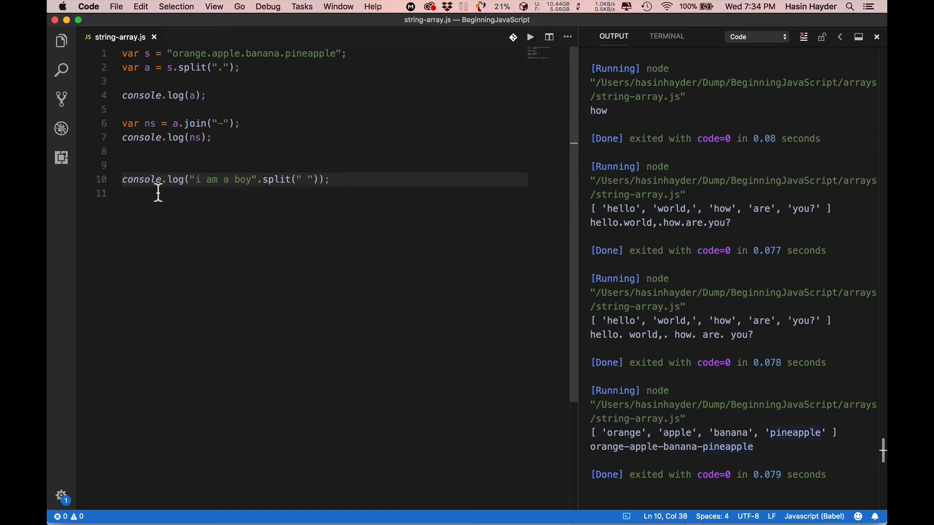
- Finish the chain with .join("-") and run to print i-am-a-boy
left_click_drag(193, 179, 253, 179)
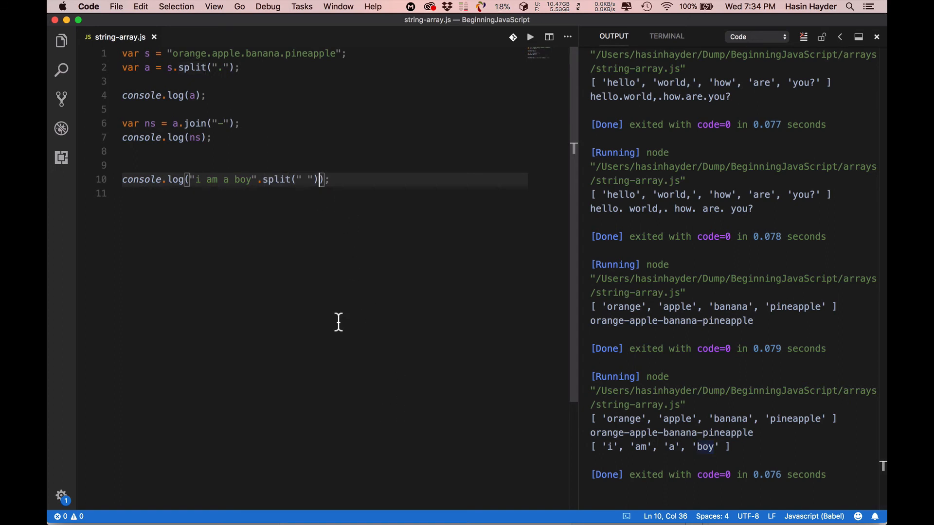
type(",join(\"-")
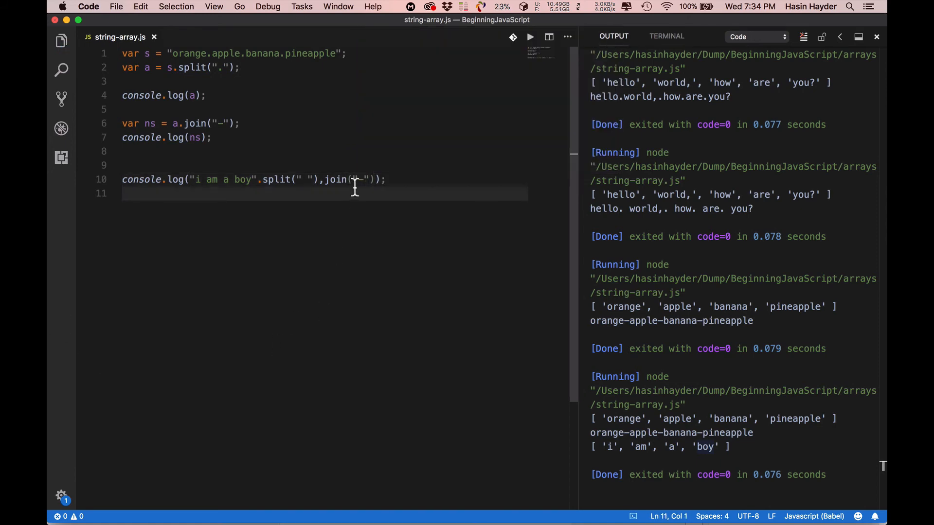
type(".")
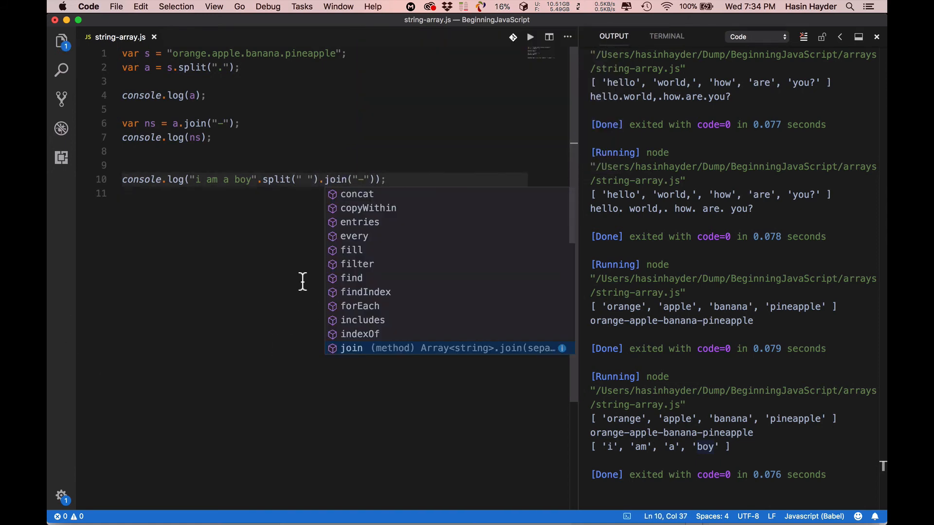
key("Escape")
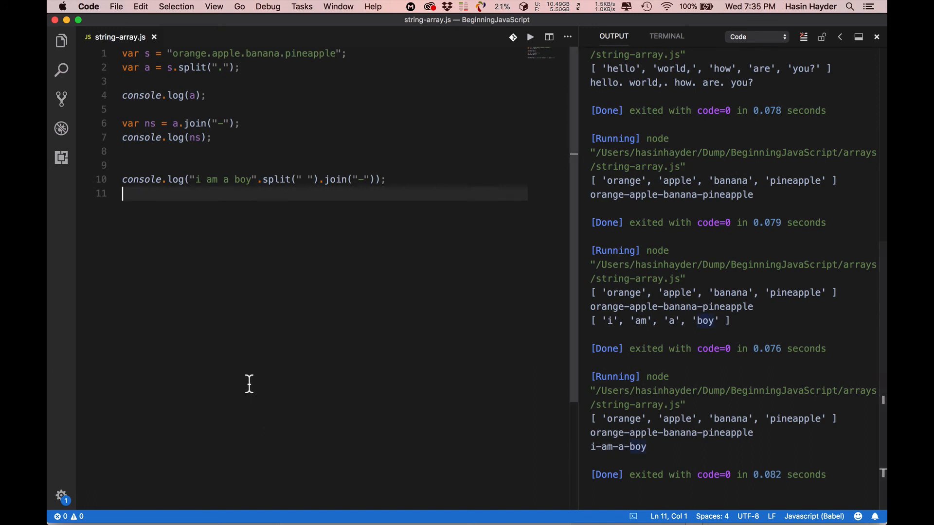
mouse_move(330, 275)
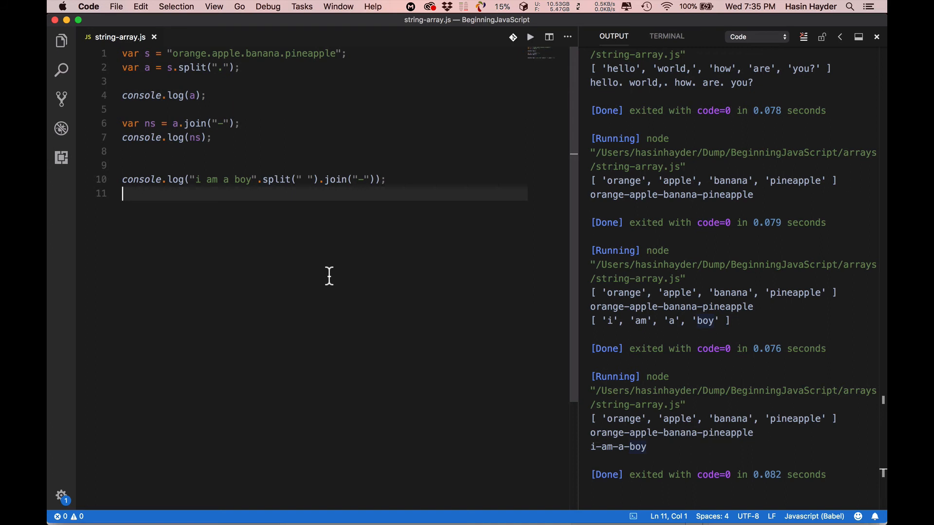
mouse_move(401, 188)
type("var n = \"Hasin Hayder")
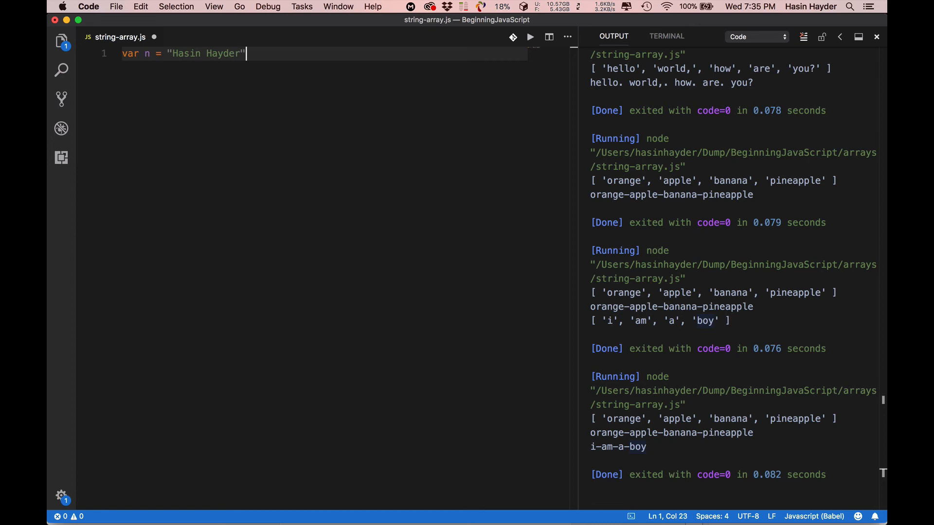
- End the var n name-string declaration with a semicolon and move to a new line
type(";")
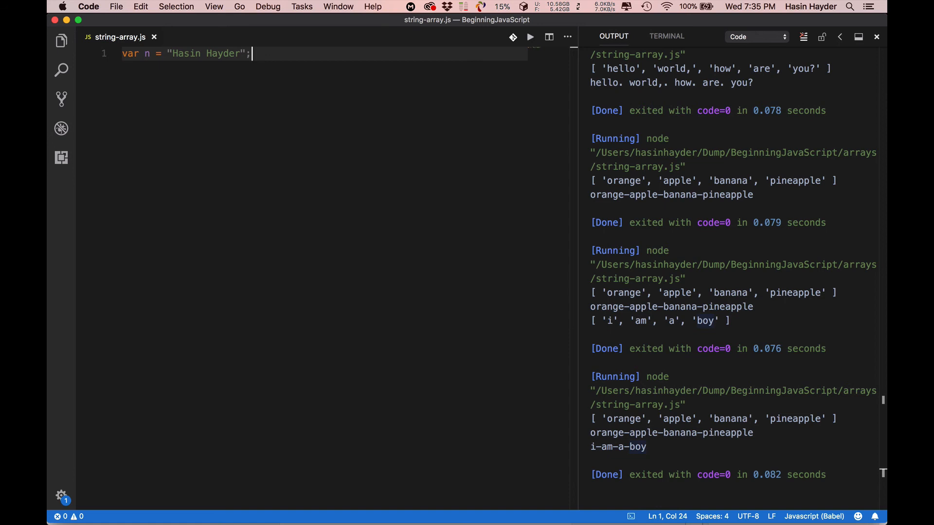
key("Enter")
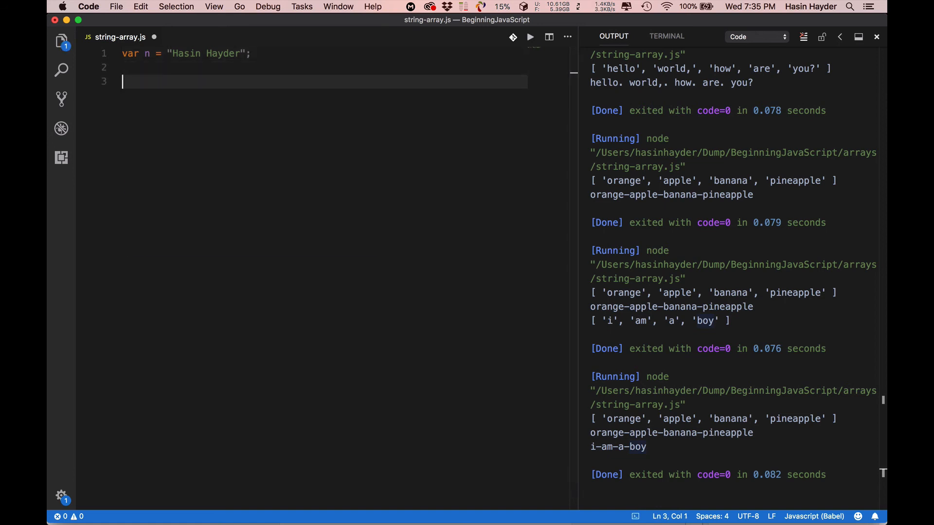
- Declare var rev = n.split("").reverse().join(""); reversing the name character by character
type("var rev = n.split(\"")
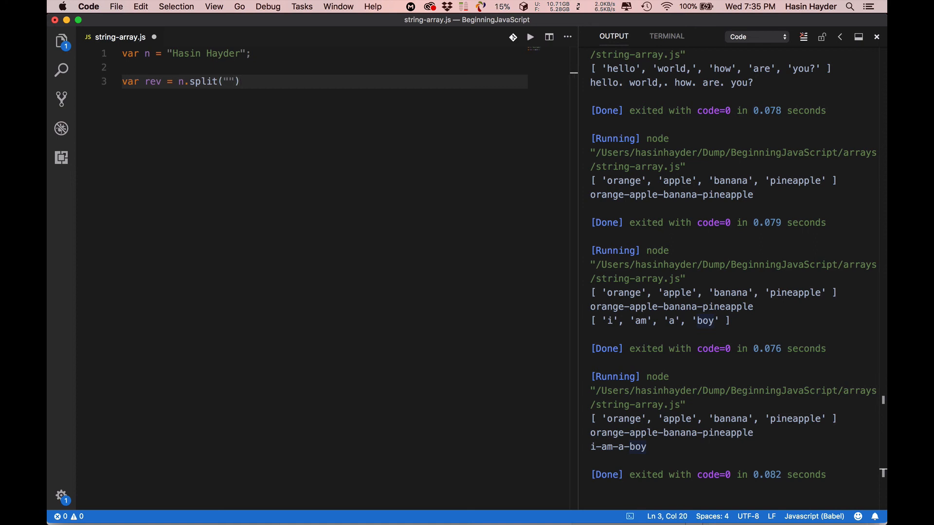
type(".join")
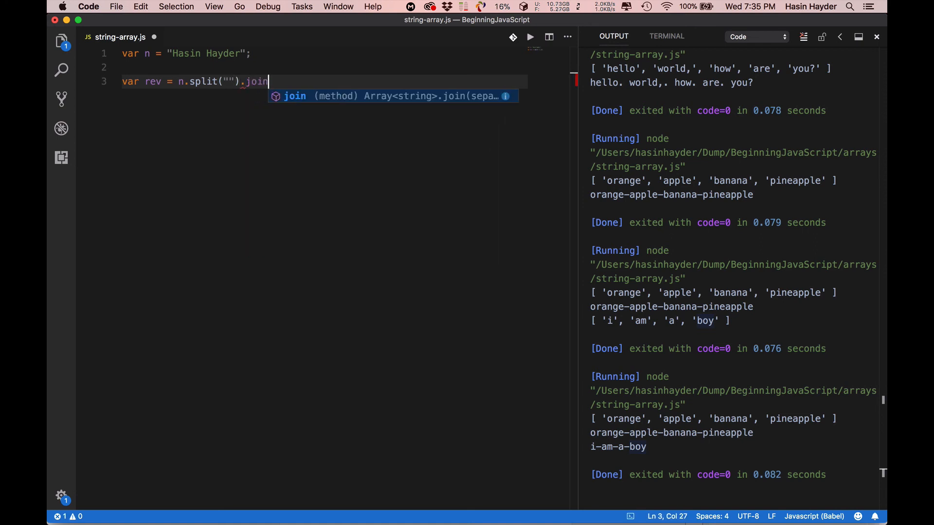
type("re")
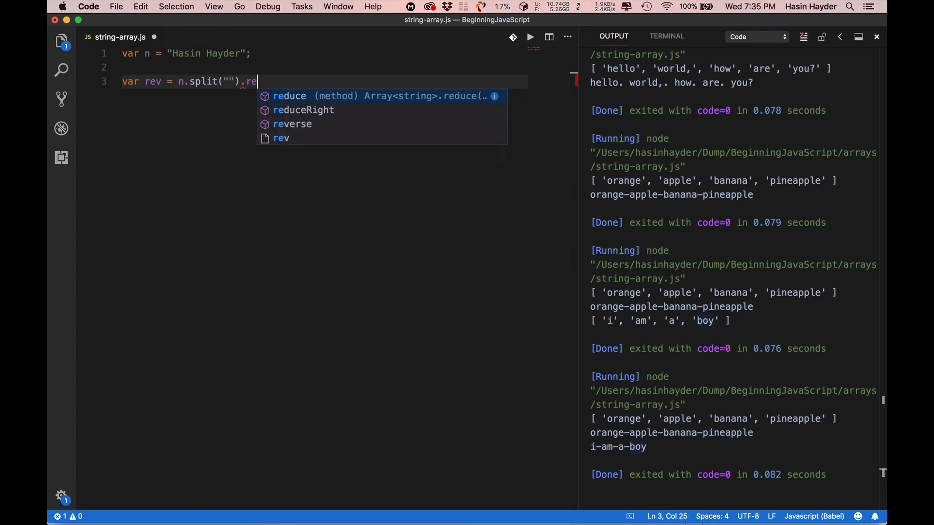
type("verse()")
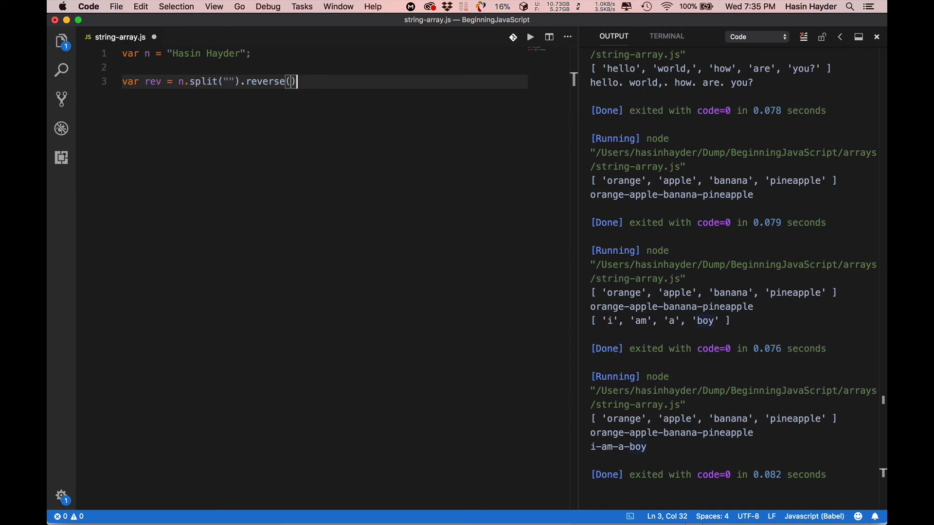
type(".join(")
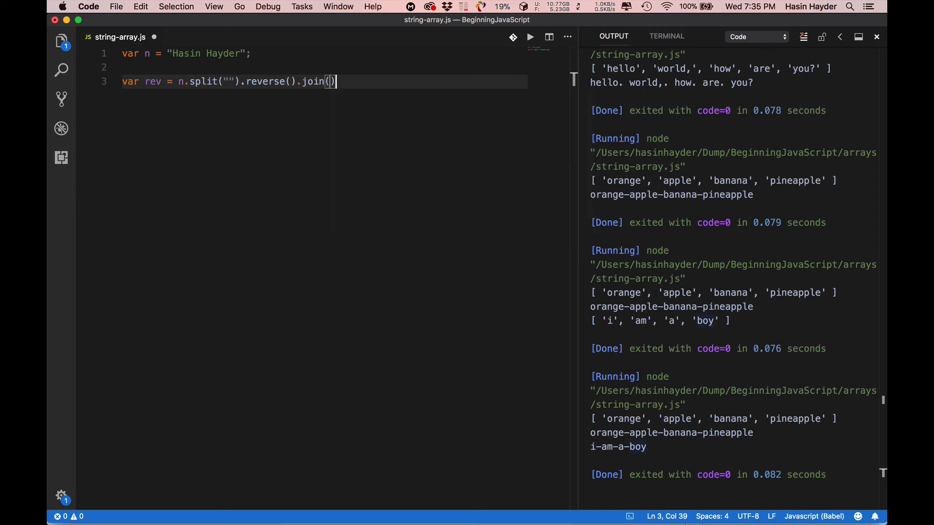
type("\"\"")
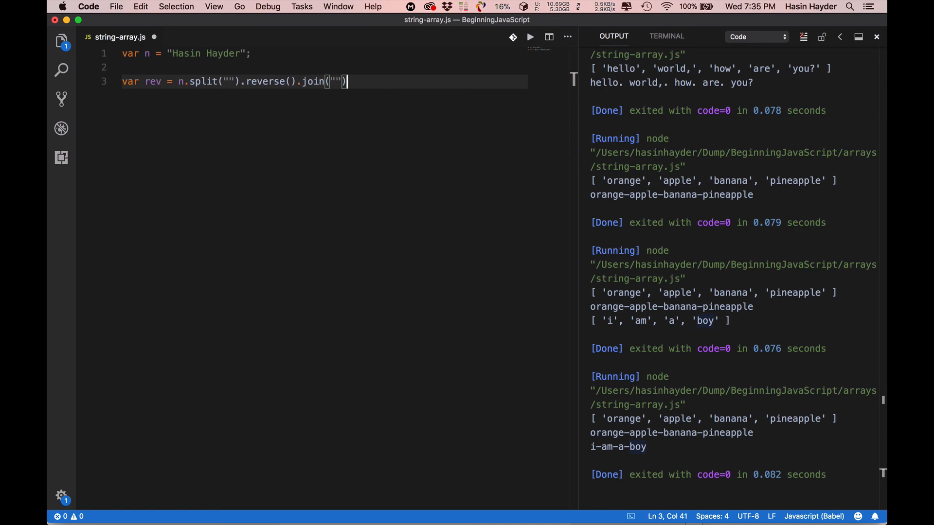
type(";")
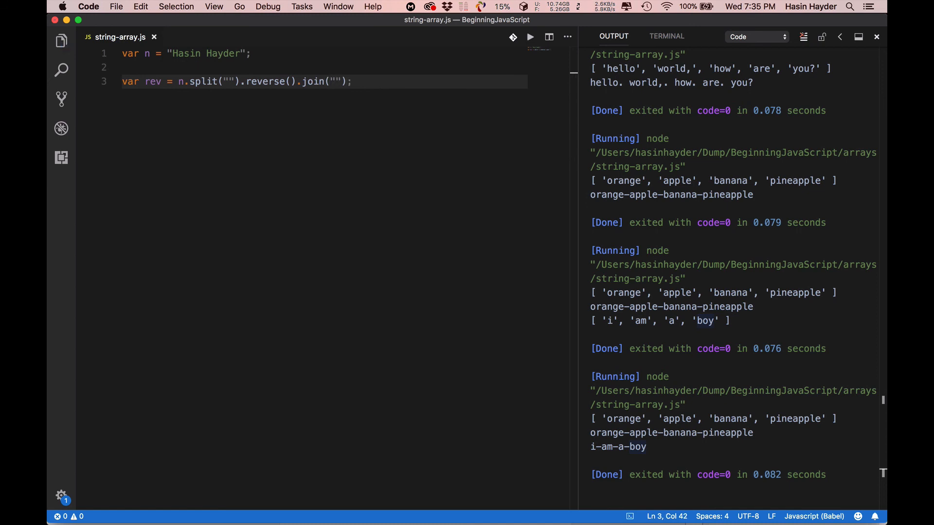
- Log rev and run the script to print the reversed name in the Output panel
type("cl")
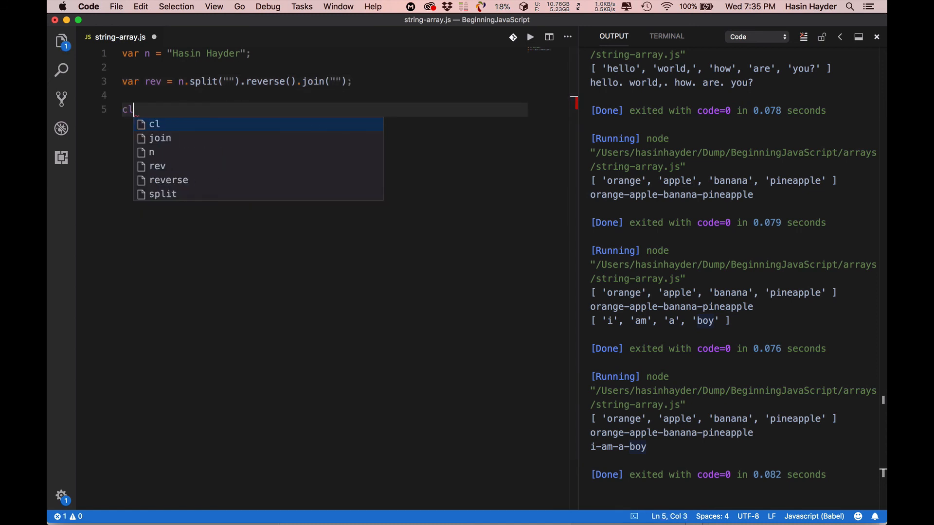
type("console.log(rev)")
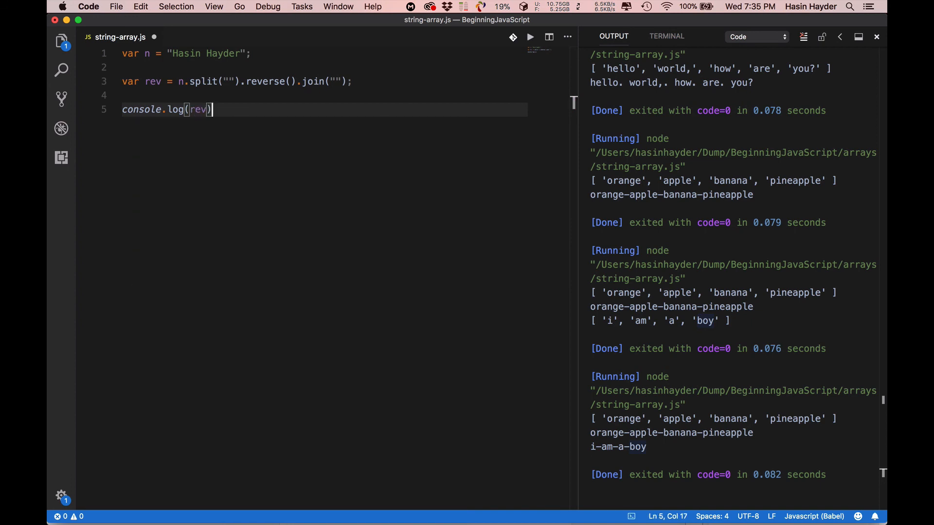
type(";")
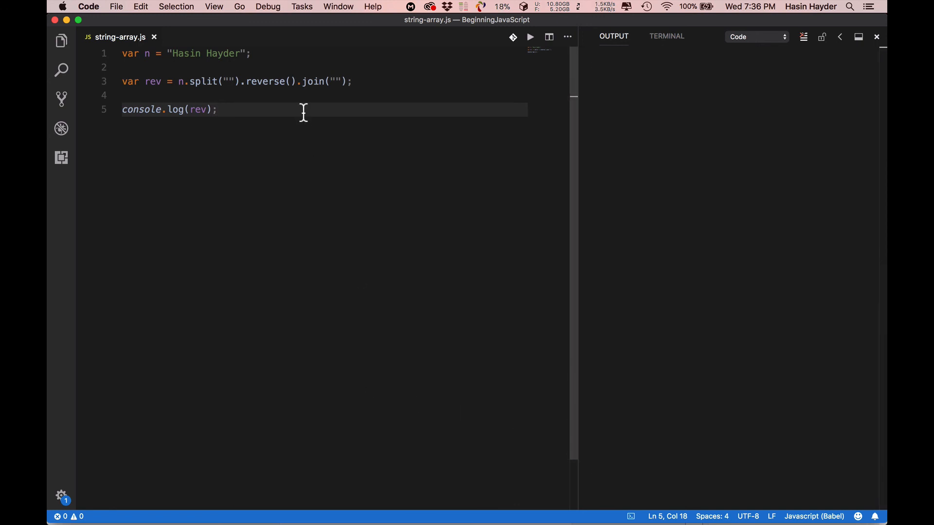
left_click(530, 36)
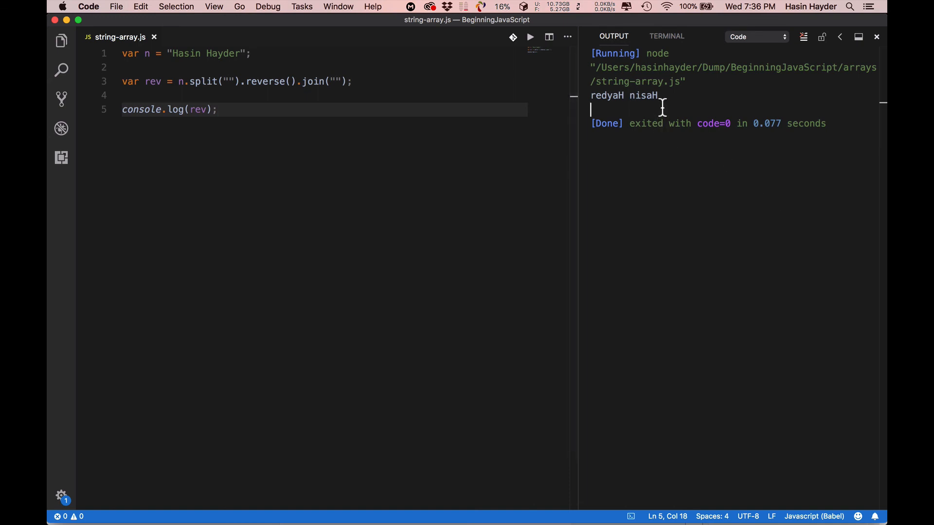